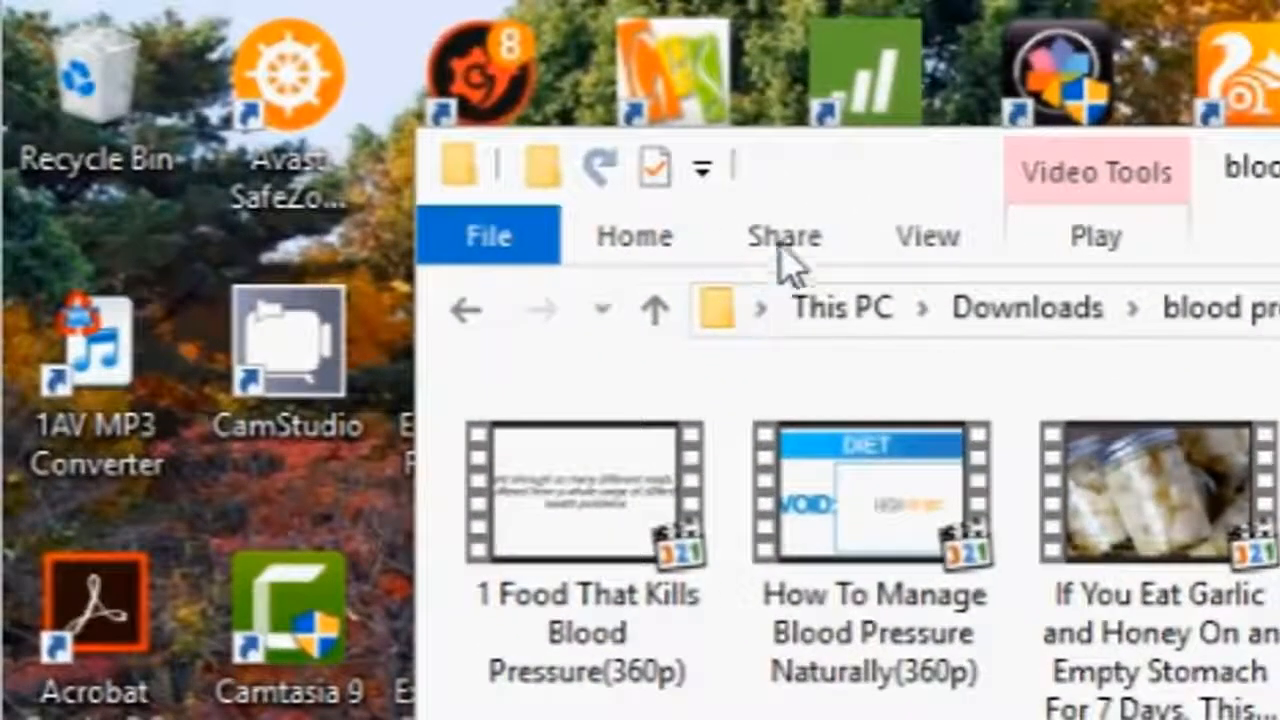
# Choose Share > Burn to disc for the blood pressure video files
pyautogui.click(784, 236)
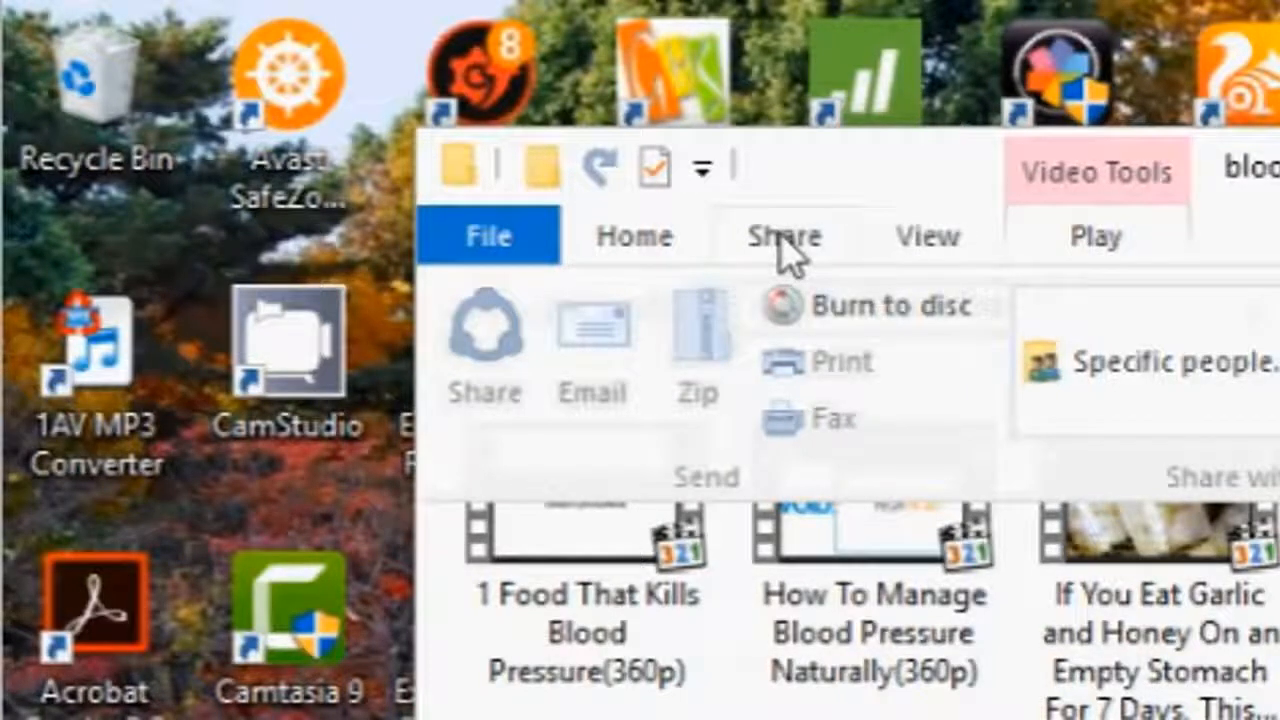
pyautogui.moveTo(844, 364)
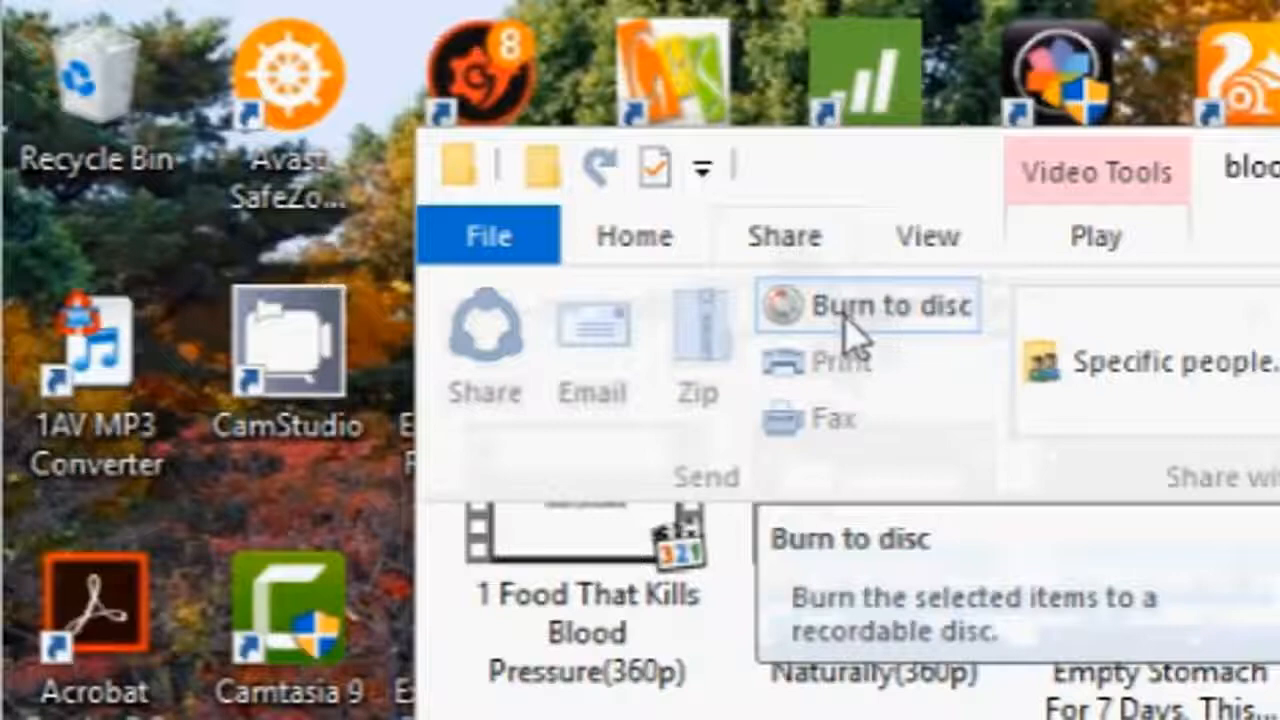
pyautogui.click(488, 236)
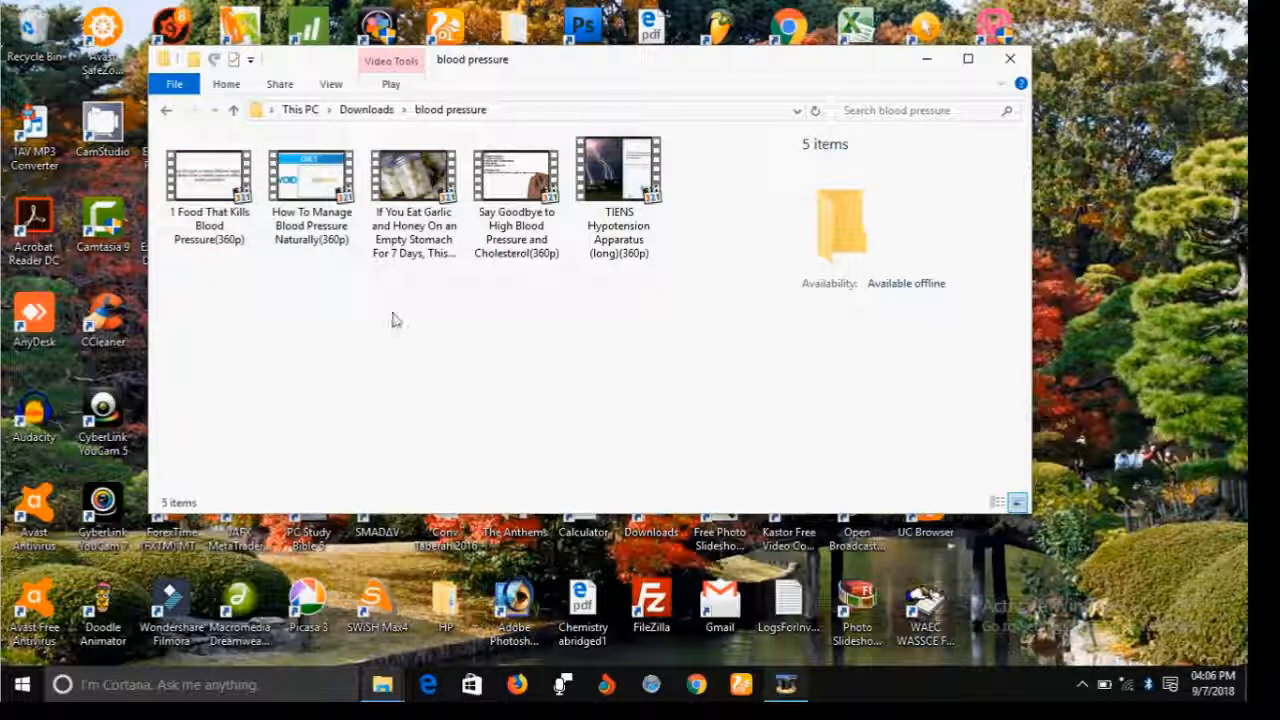
pyautogui.moveTo(504, 444)
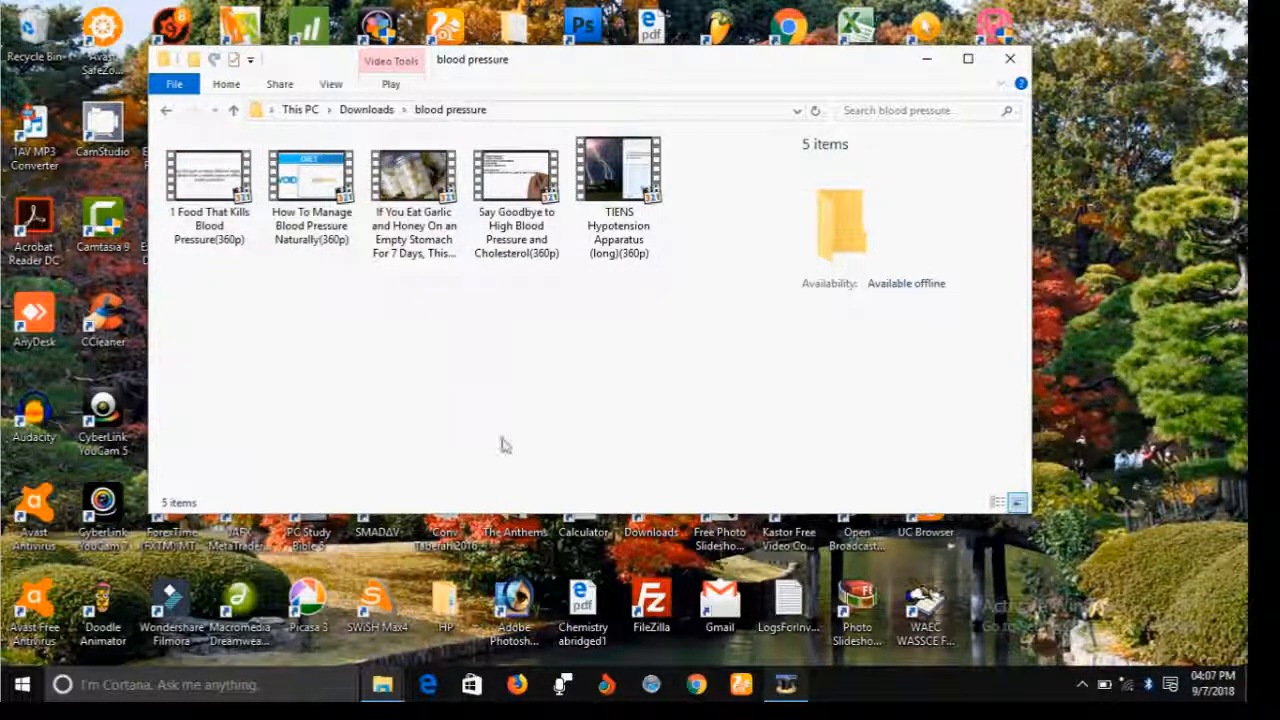
pyautogui.moveTo(380, 684)
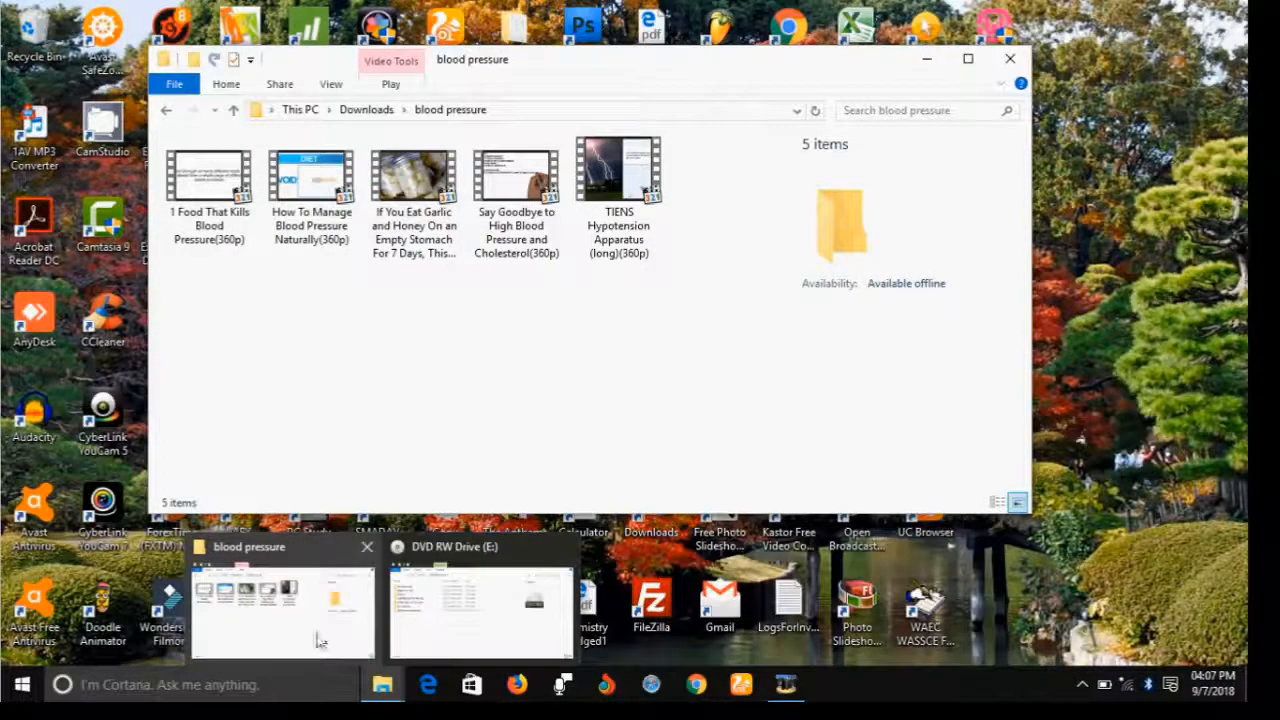